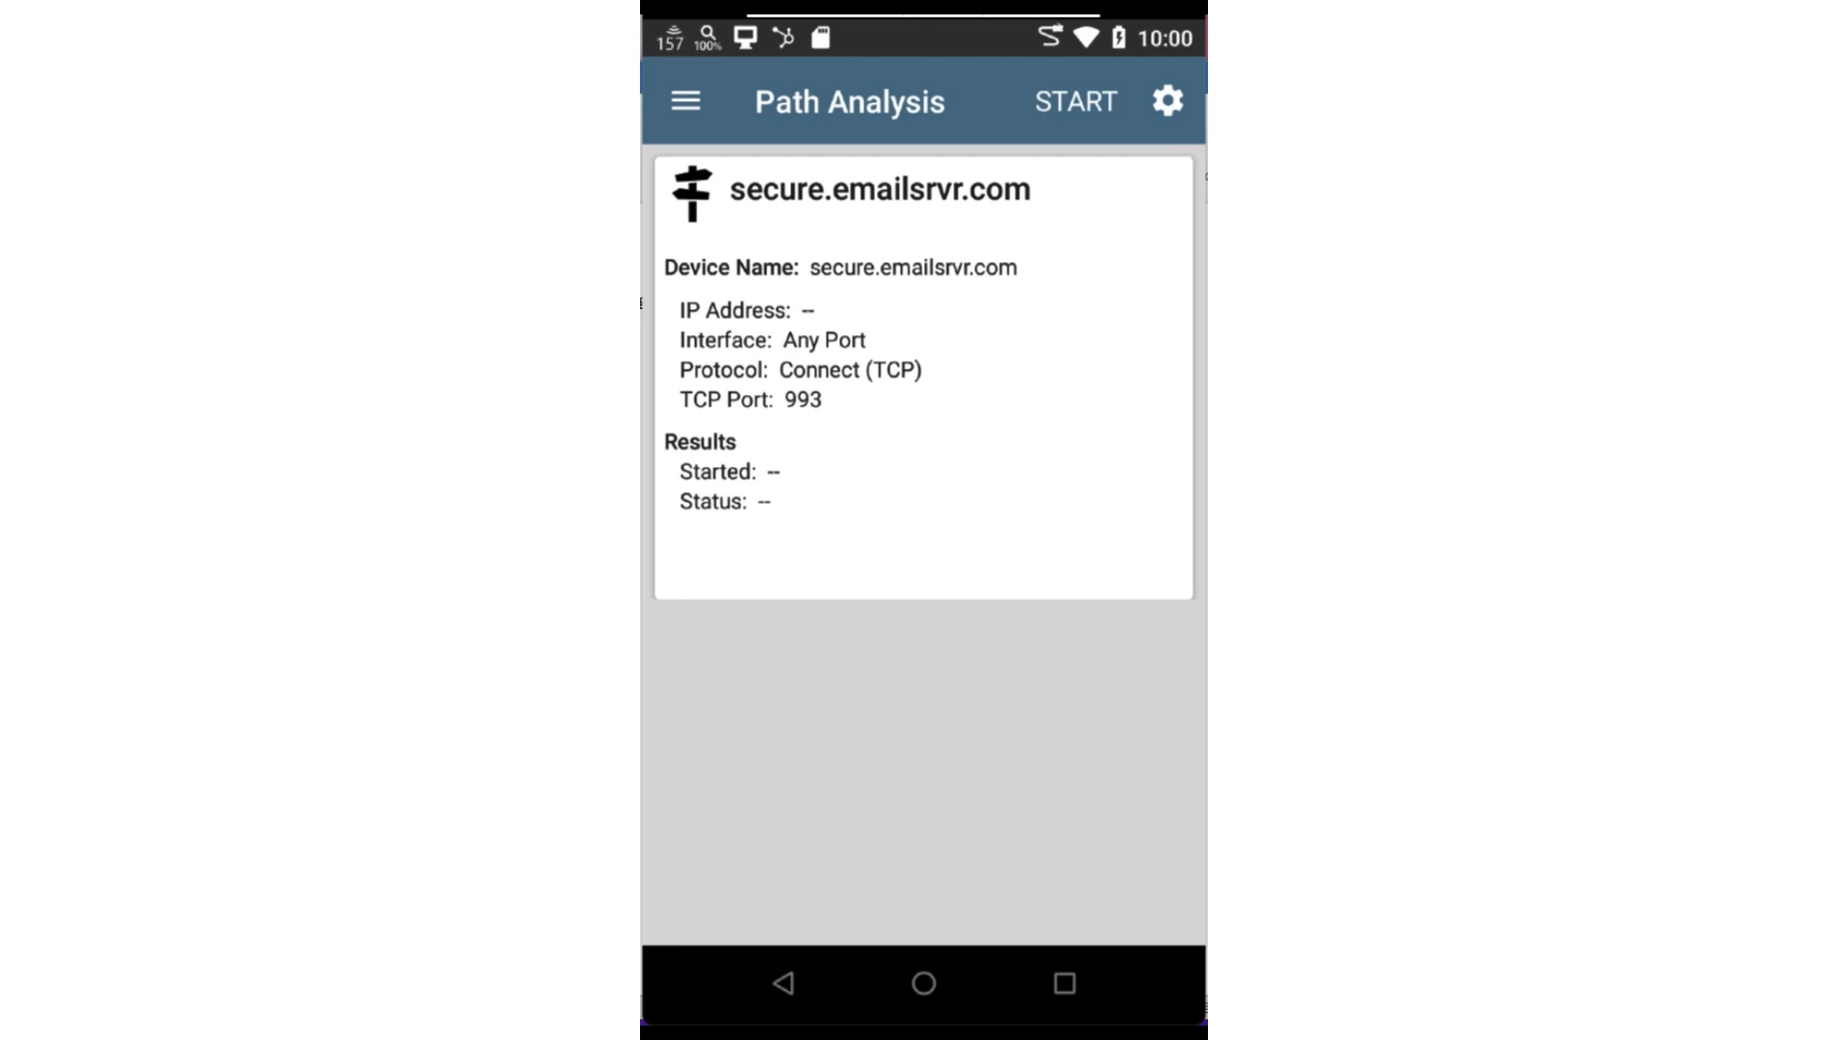
Reach the Path Analysis settings via the gear icon to edit the target device name.
{"action": "left_click", "coordinate": [1167, 100]}
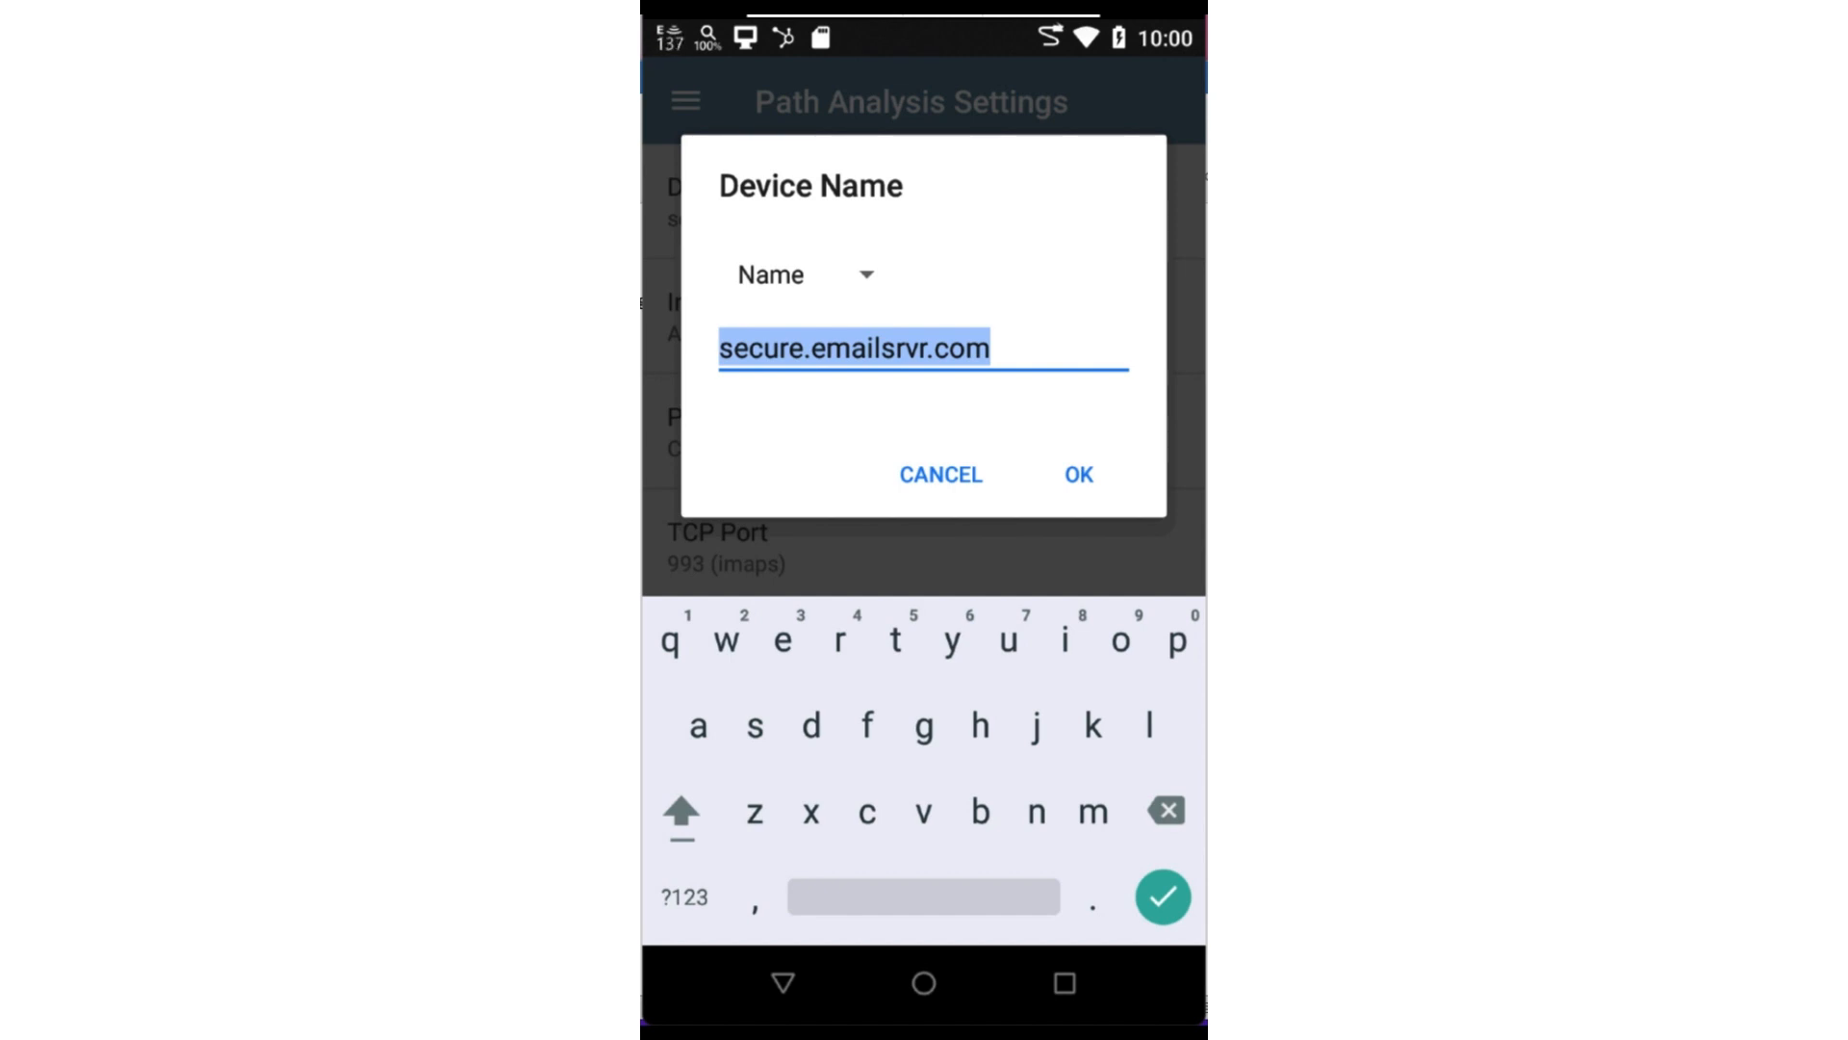
Accept secure.emailsrvr.com as the target device and move on to the Interface setting.
{"action": "left_click", "coordinate": [1077, 473]}
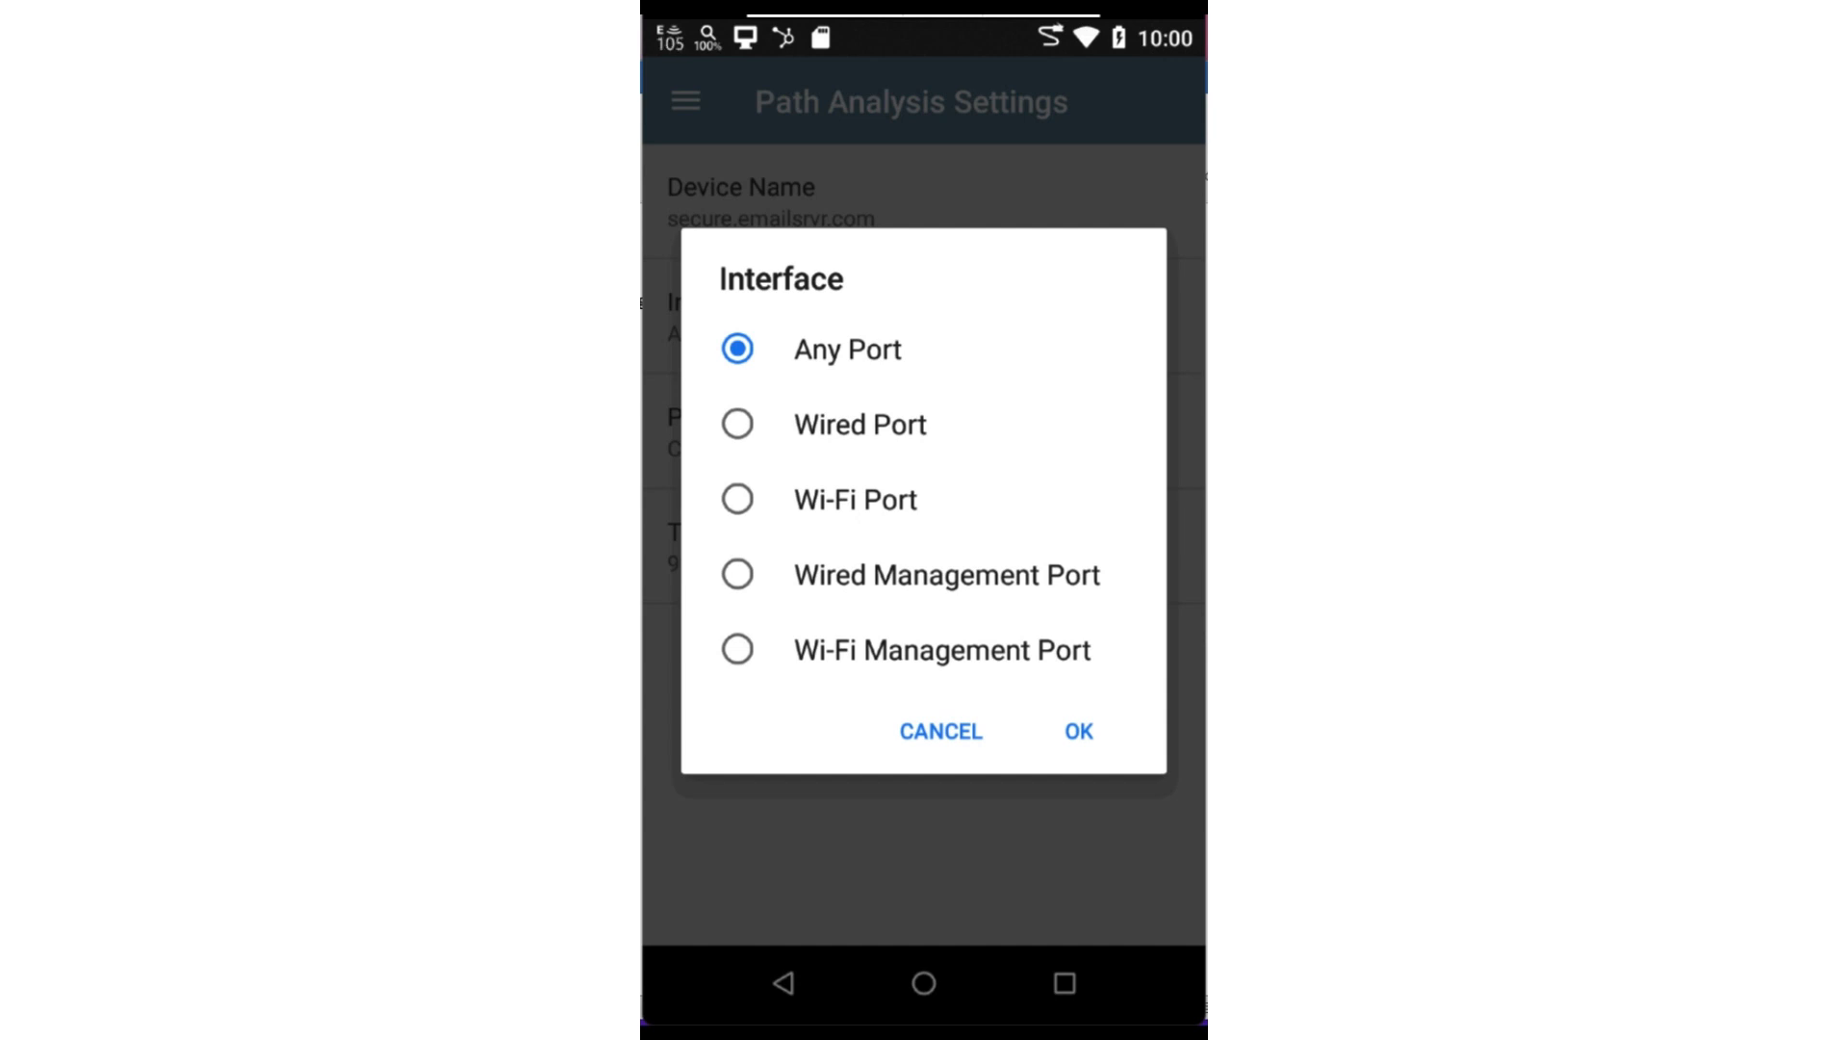
Keep Any Port interface, Connect (TCP) protocol and TCP port 993 (imaps), then return to the test screen.
{"action": "left_click", "coordinate": [1074, 732]}
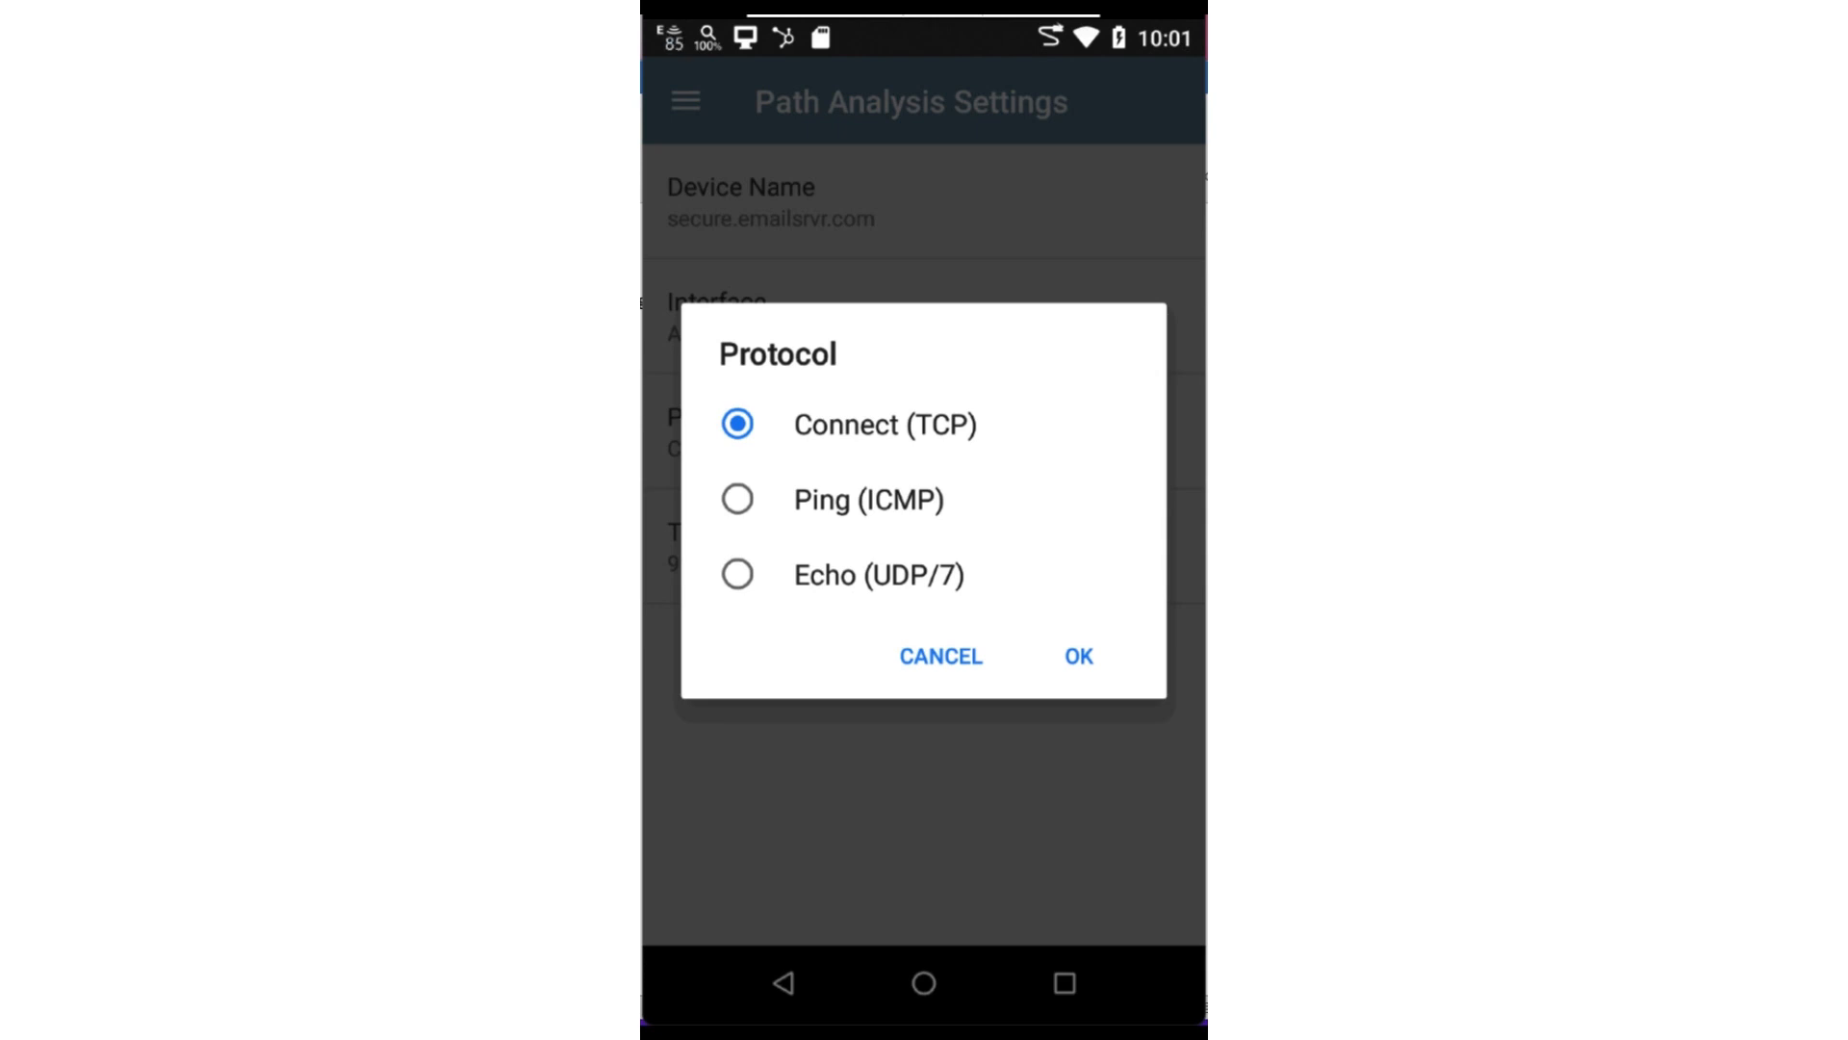
{"action": "left_click", "coordinate": [1074, 655]}
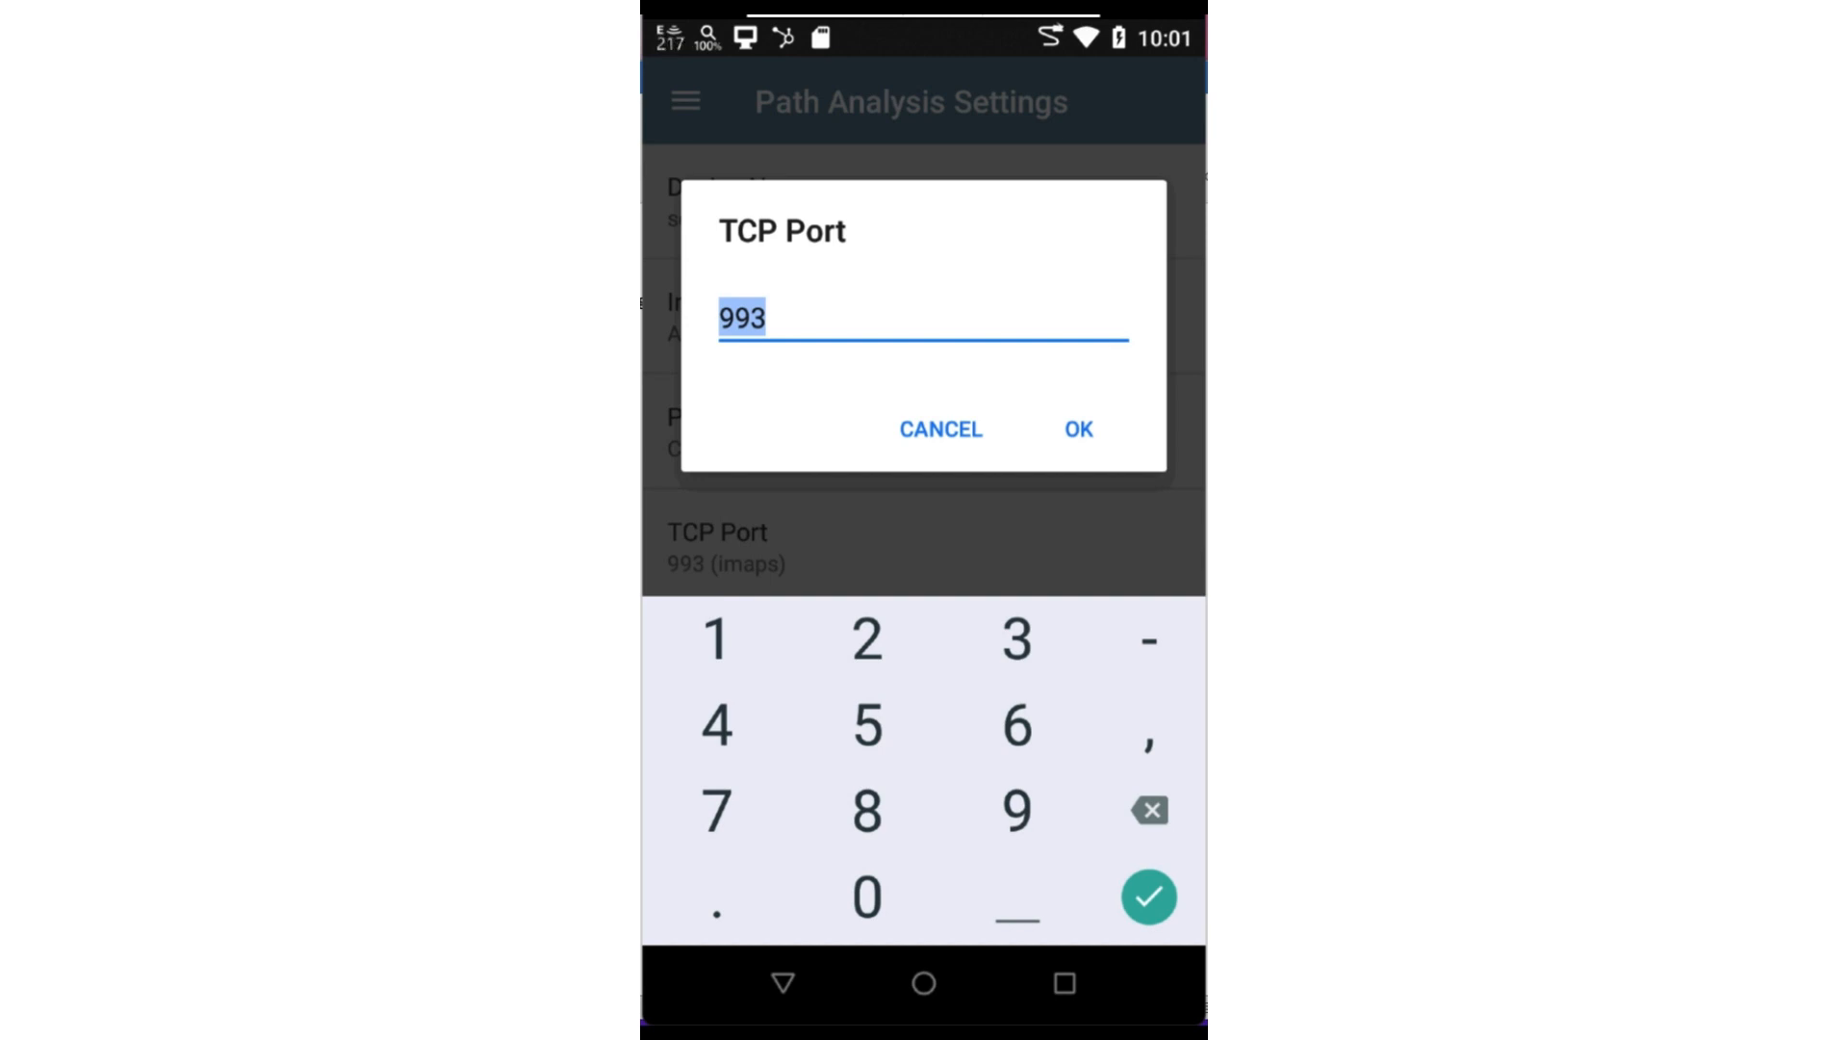
{"action": "left_click", "coordinate": [1074, 427]}
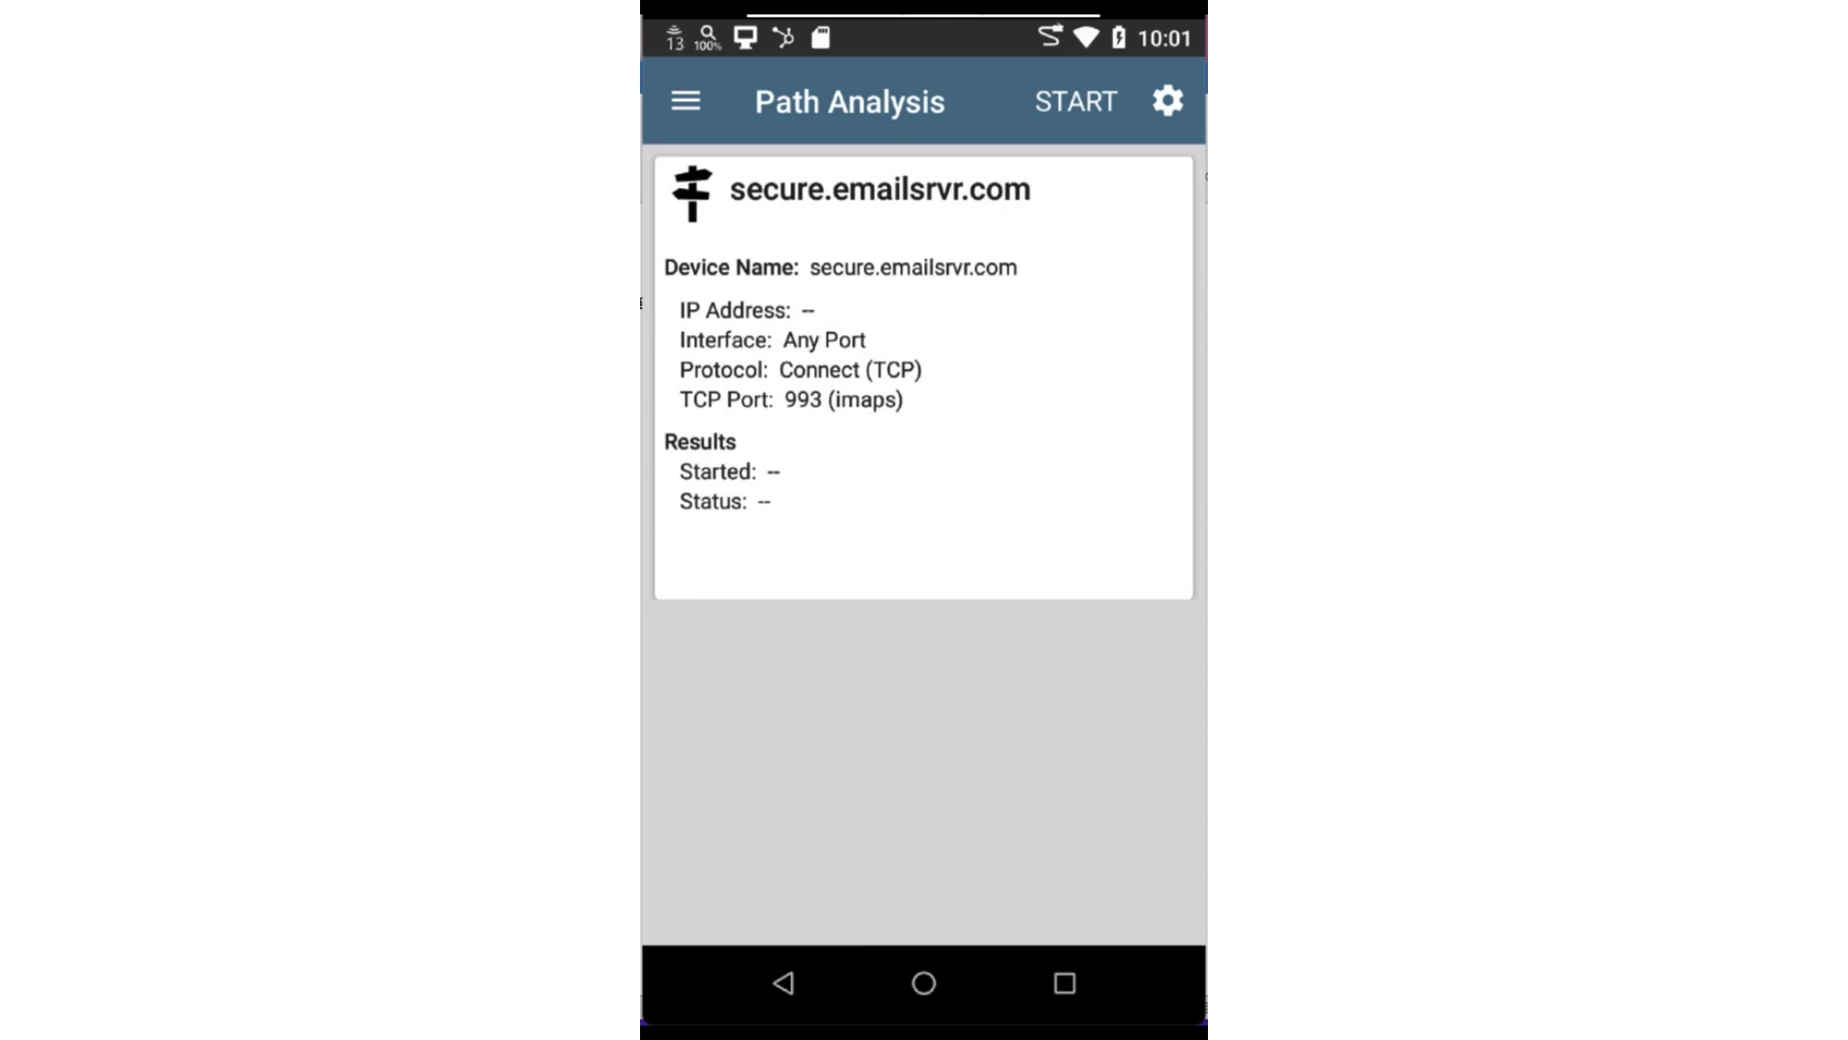
Start the path analysis to secure.emailsrvr.com and review the discovered switch and router hops.
{"action": "left_click", "coordinate": [1074, 100]}
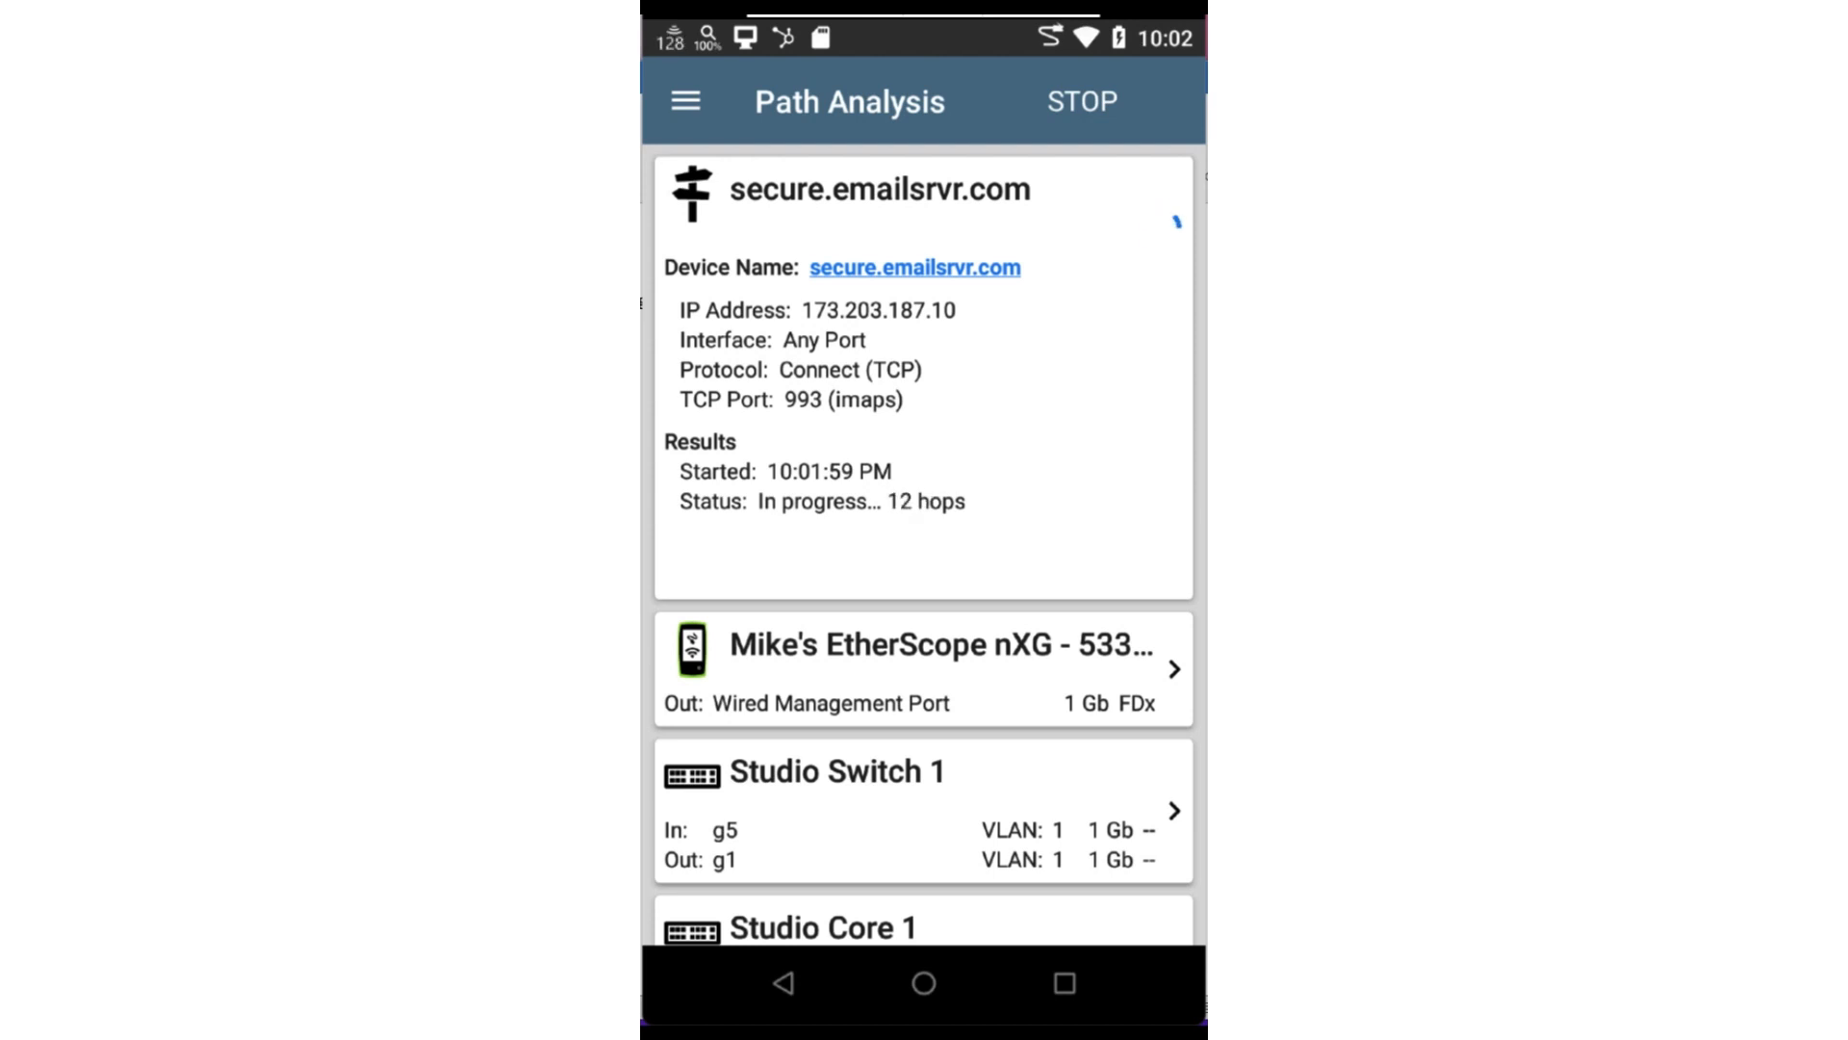
{"action": "scroll", "scroll_direction": "down", "scroll_amount": 3}
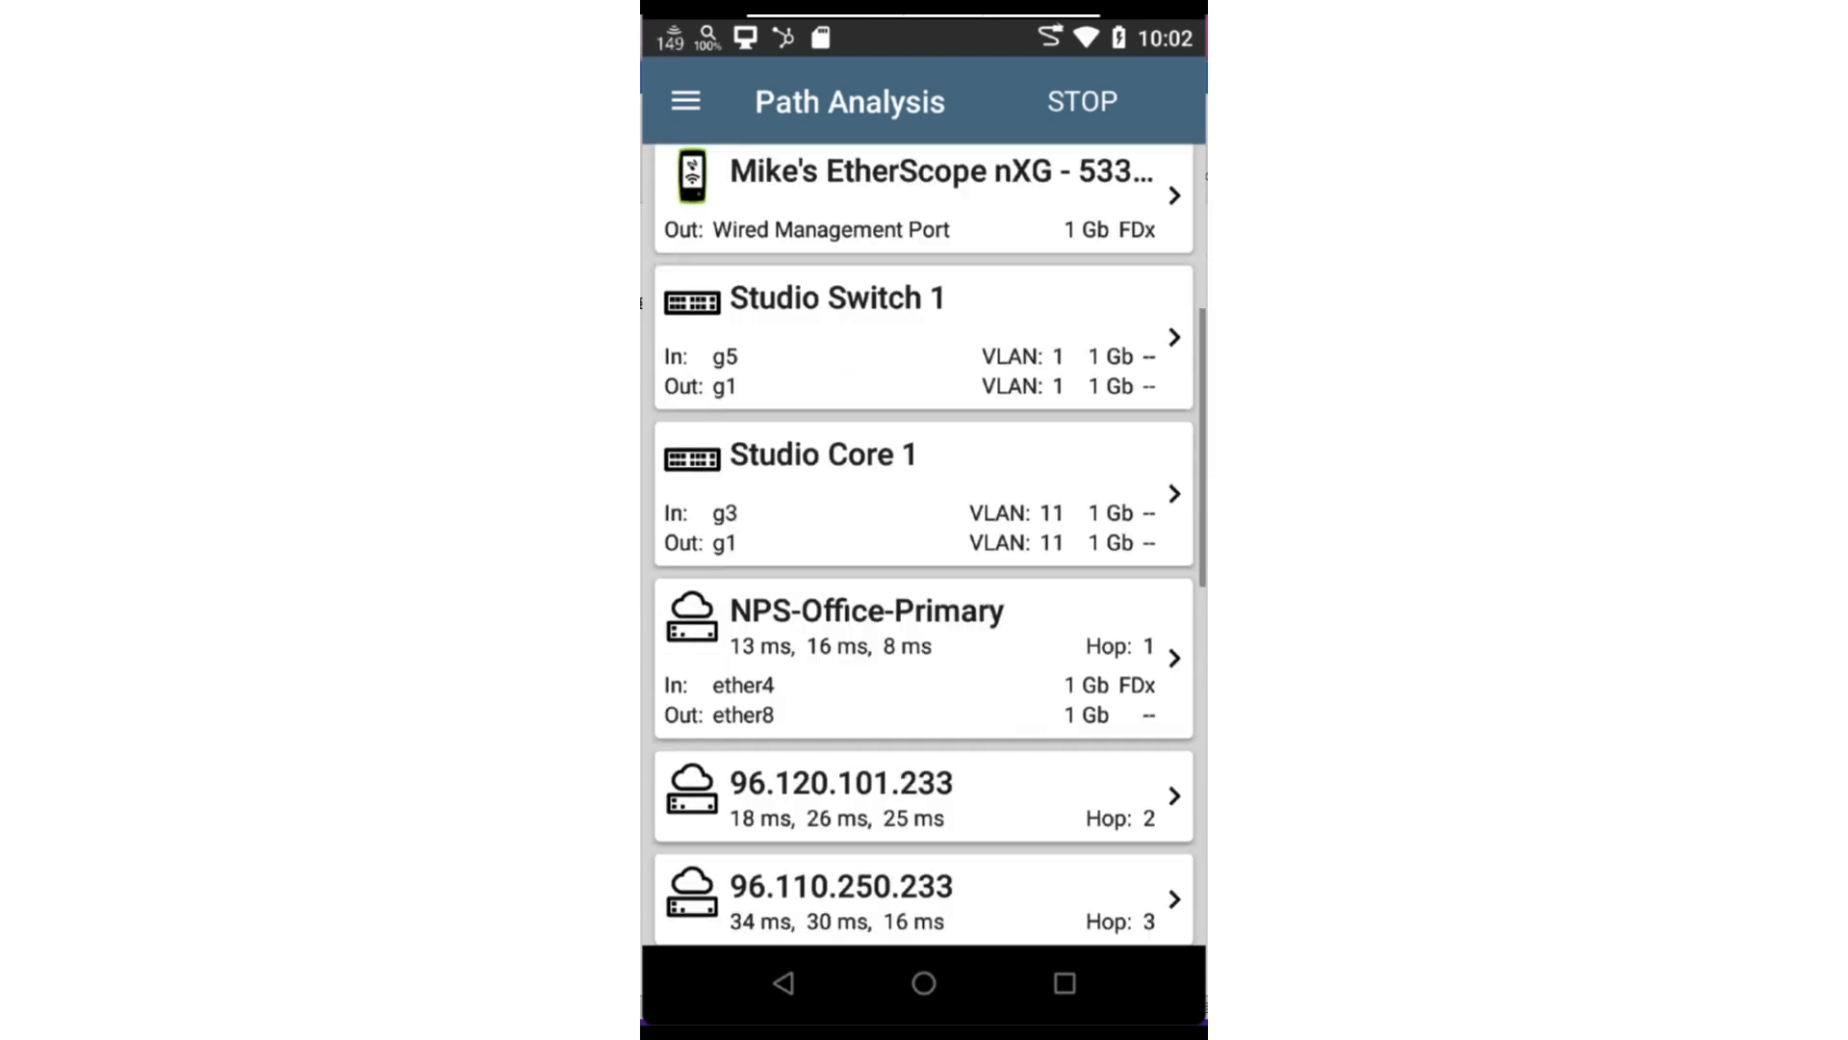
{"action": "left_click", "coordinate": [1078, 100]}
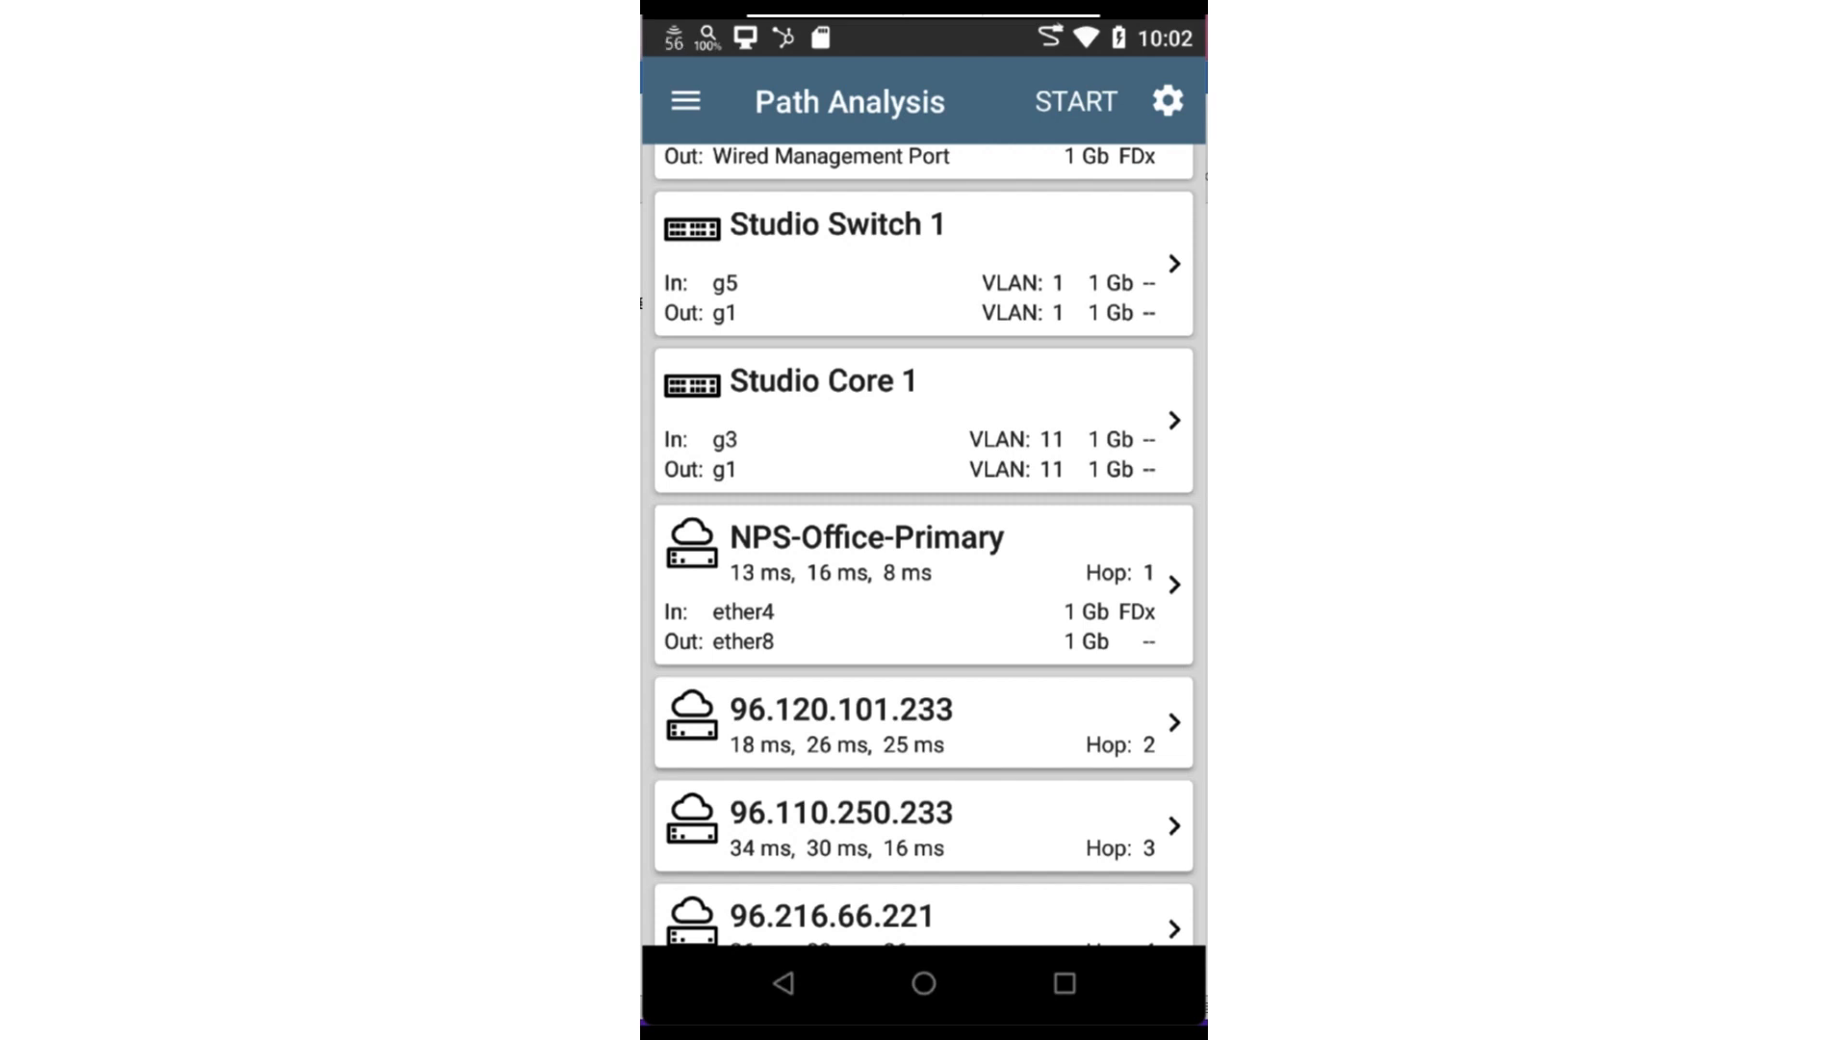
{"action": "left_click", "coordinate": [920, 264]}
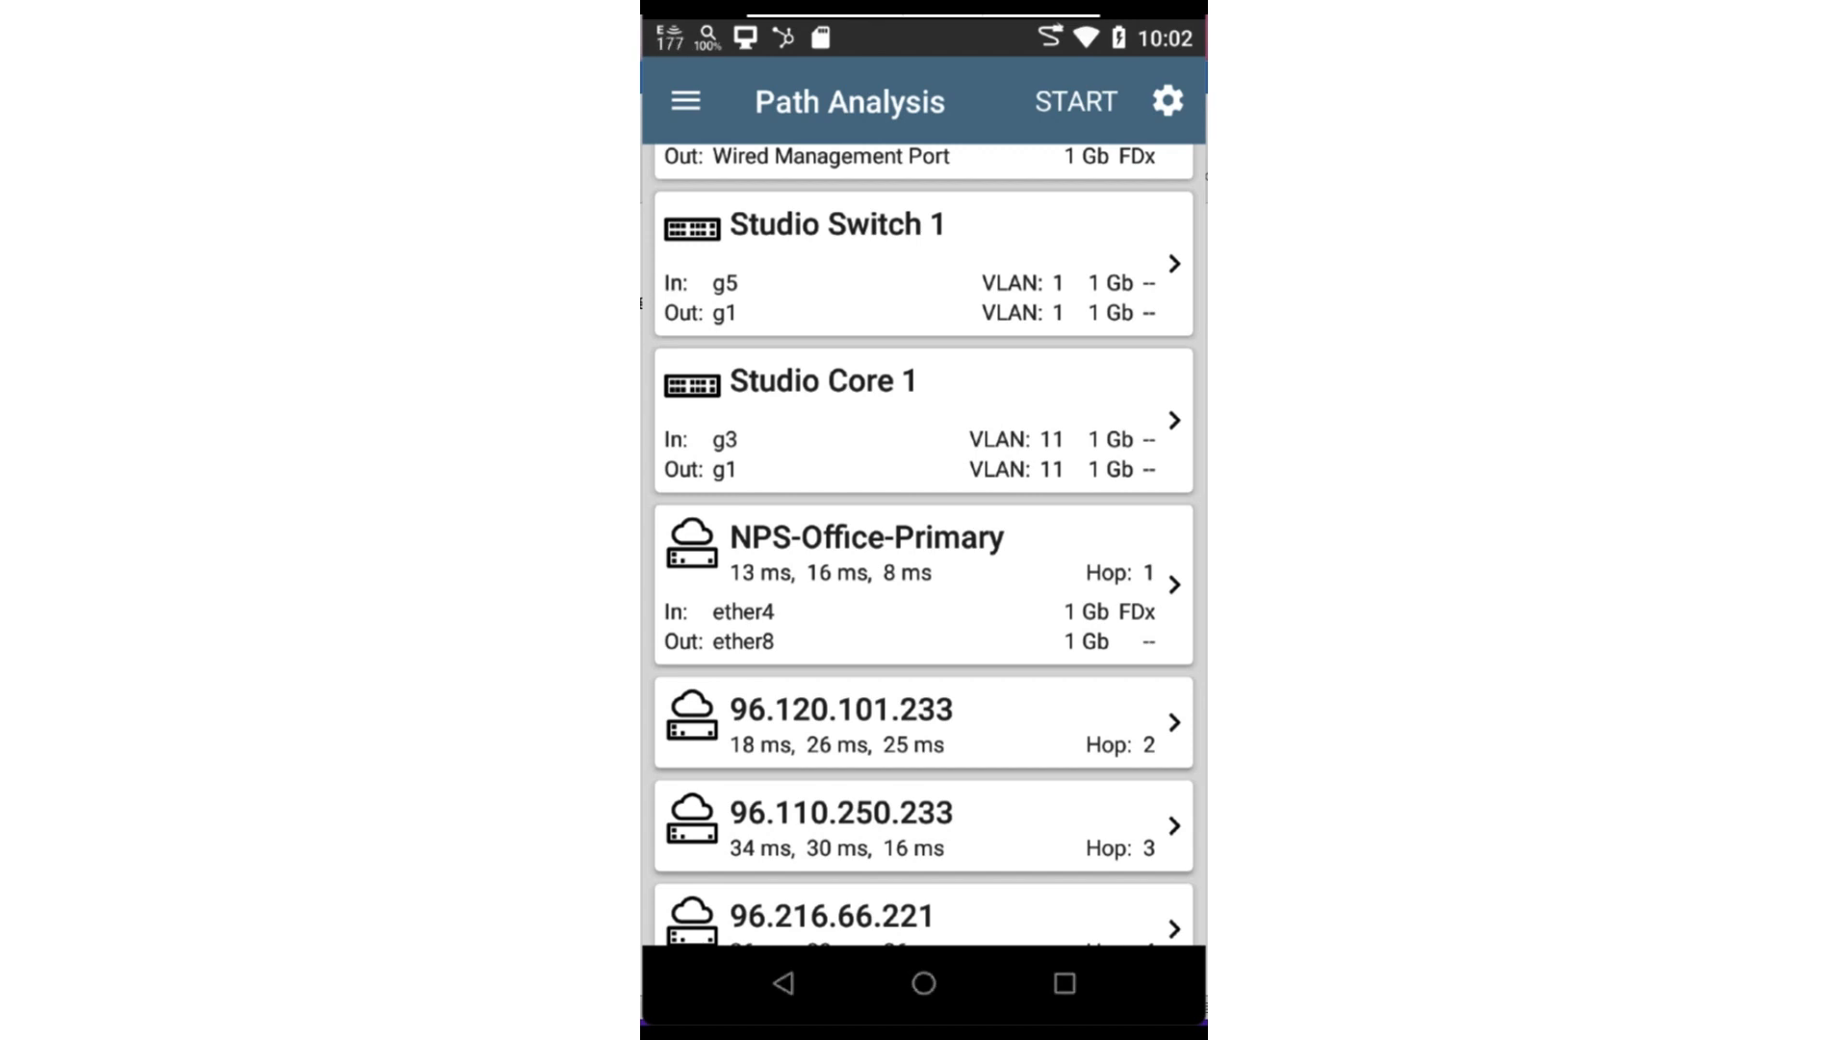
Verify the destination is reached at hop 20 and bring up the Link-Live upload form with its generated name.
{"action": "scroll", "scroll_direction": "down", "scroll_amount": 3}
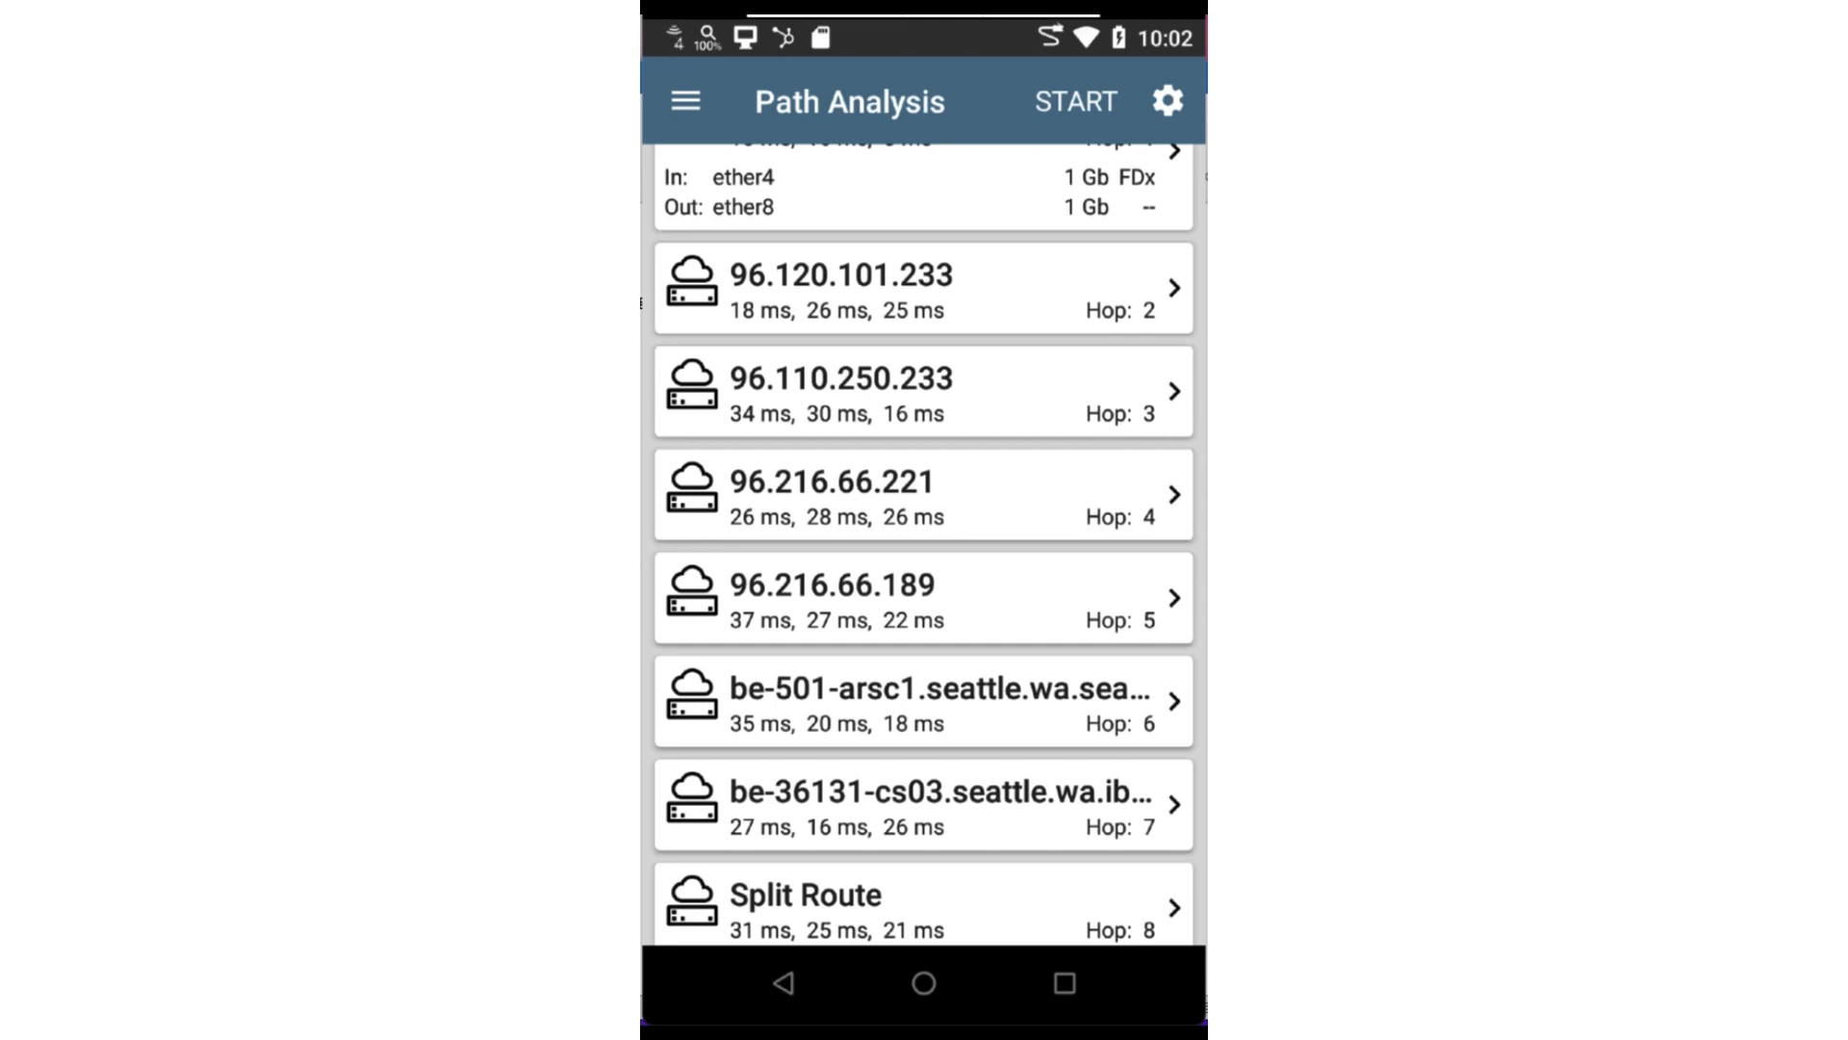
{"action": "scroll", "scroll_direction": "down", "scroll_amount": 3}
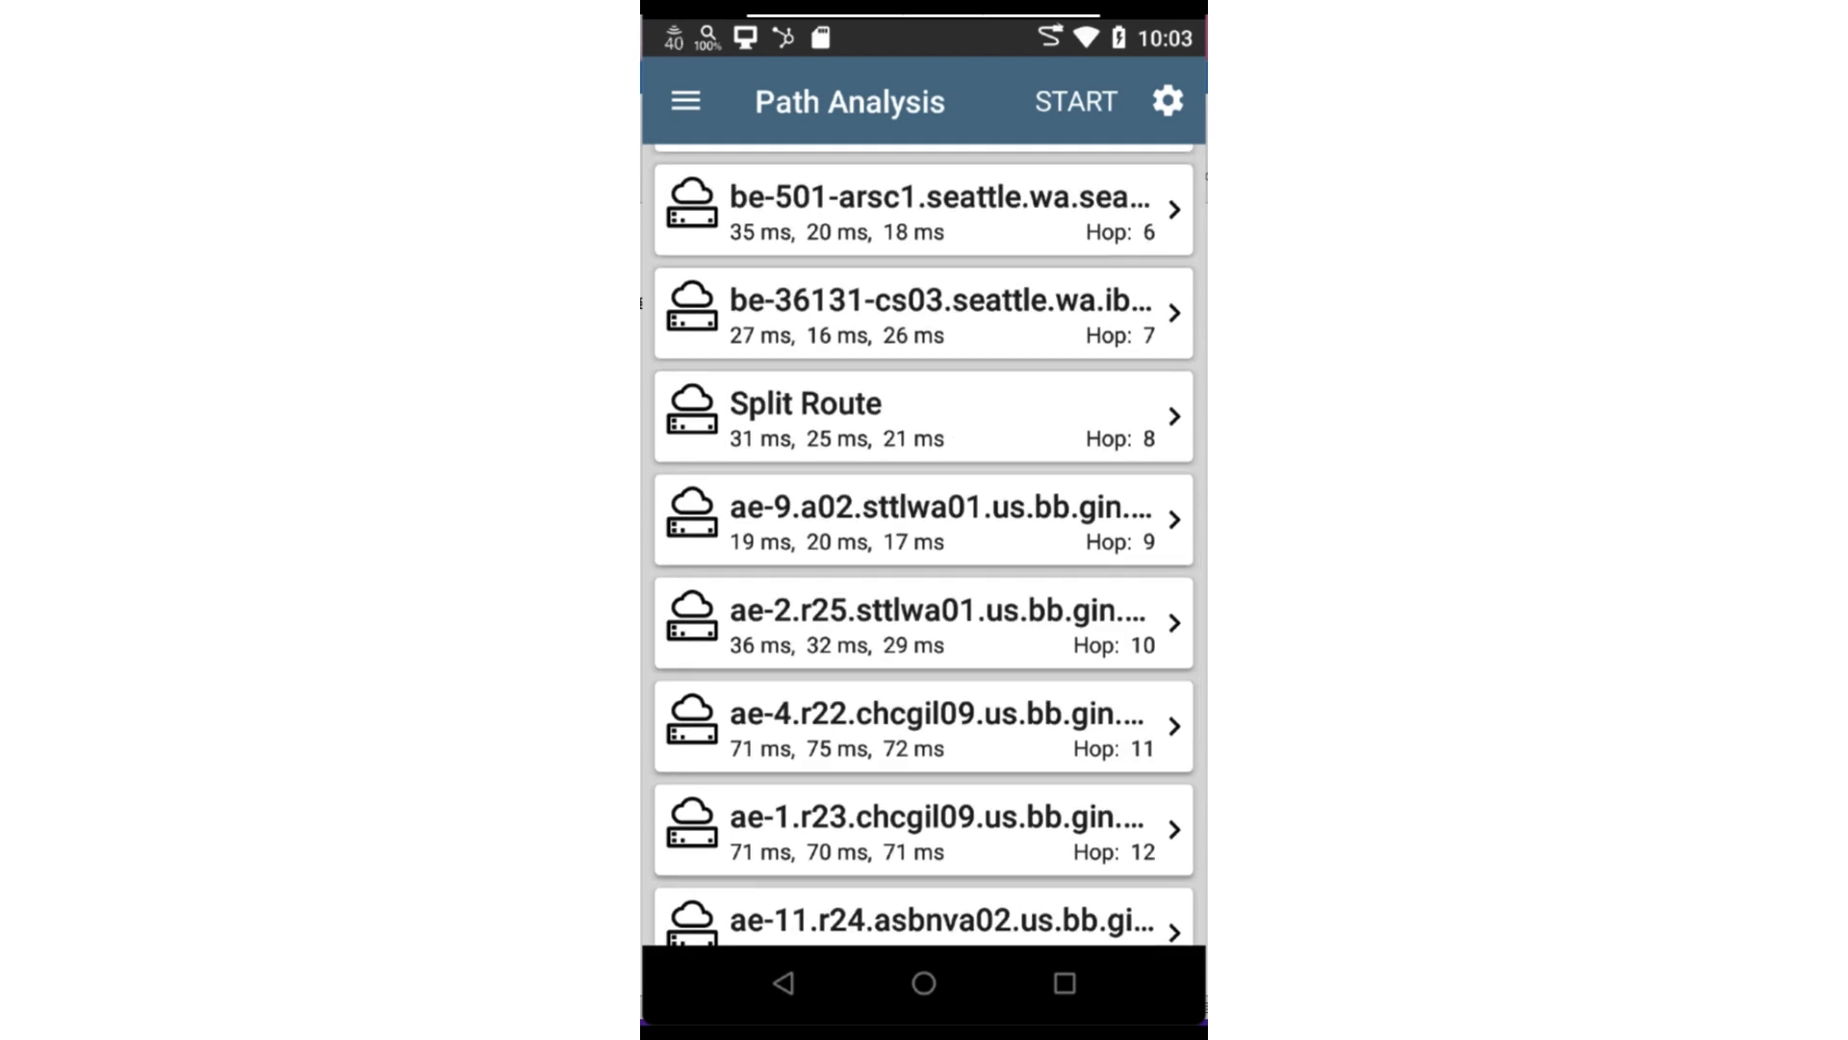
{"action": "left_click", "coordinate": [922, 416]}
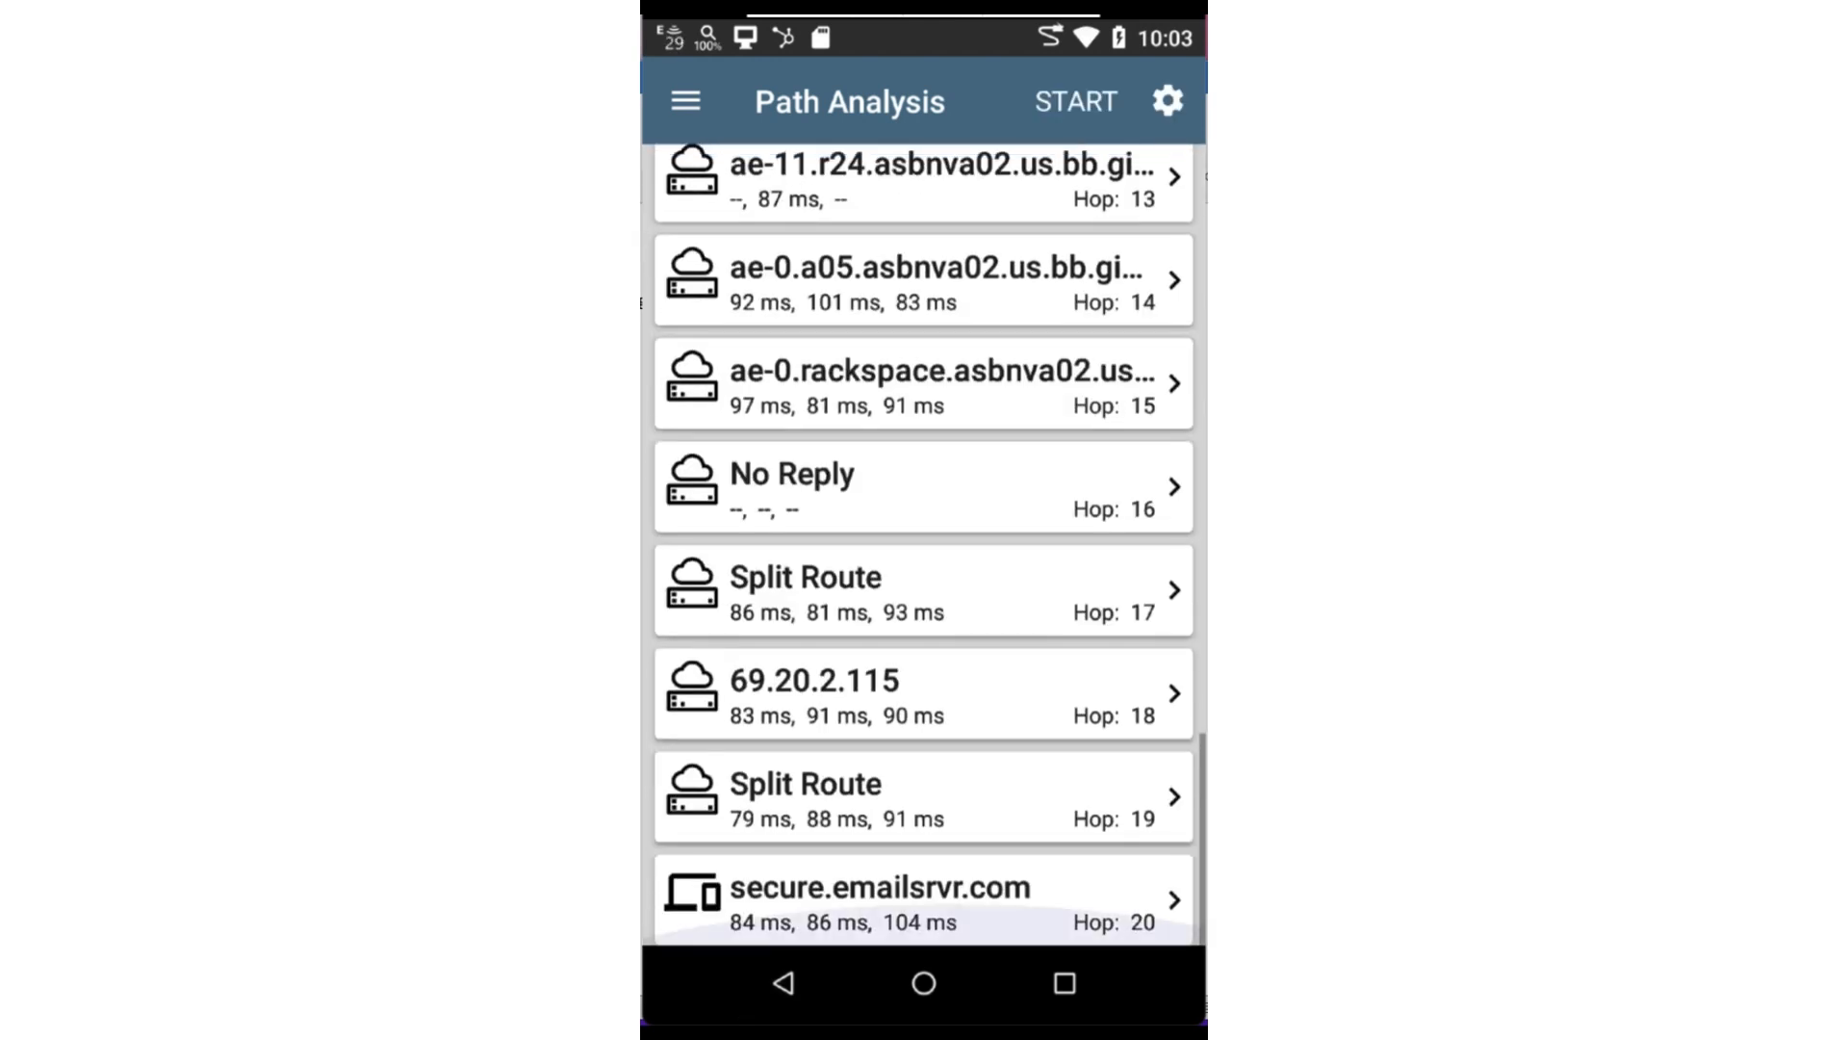
{"action": "left_click", "coordinate": [1074, 100]}
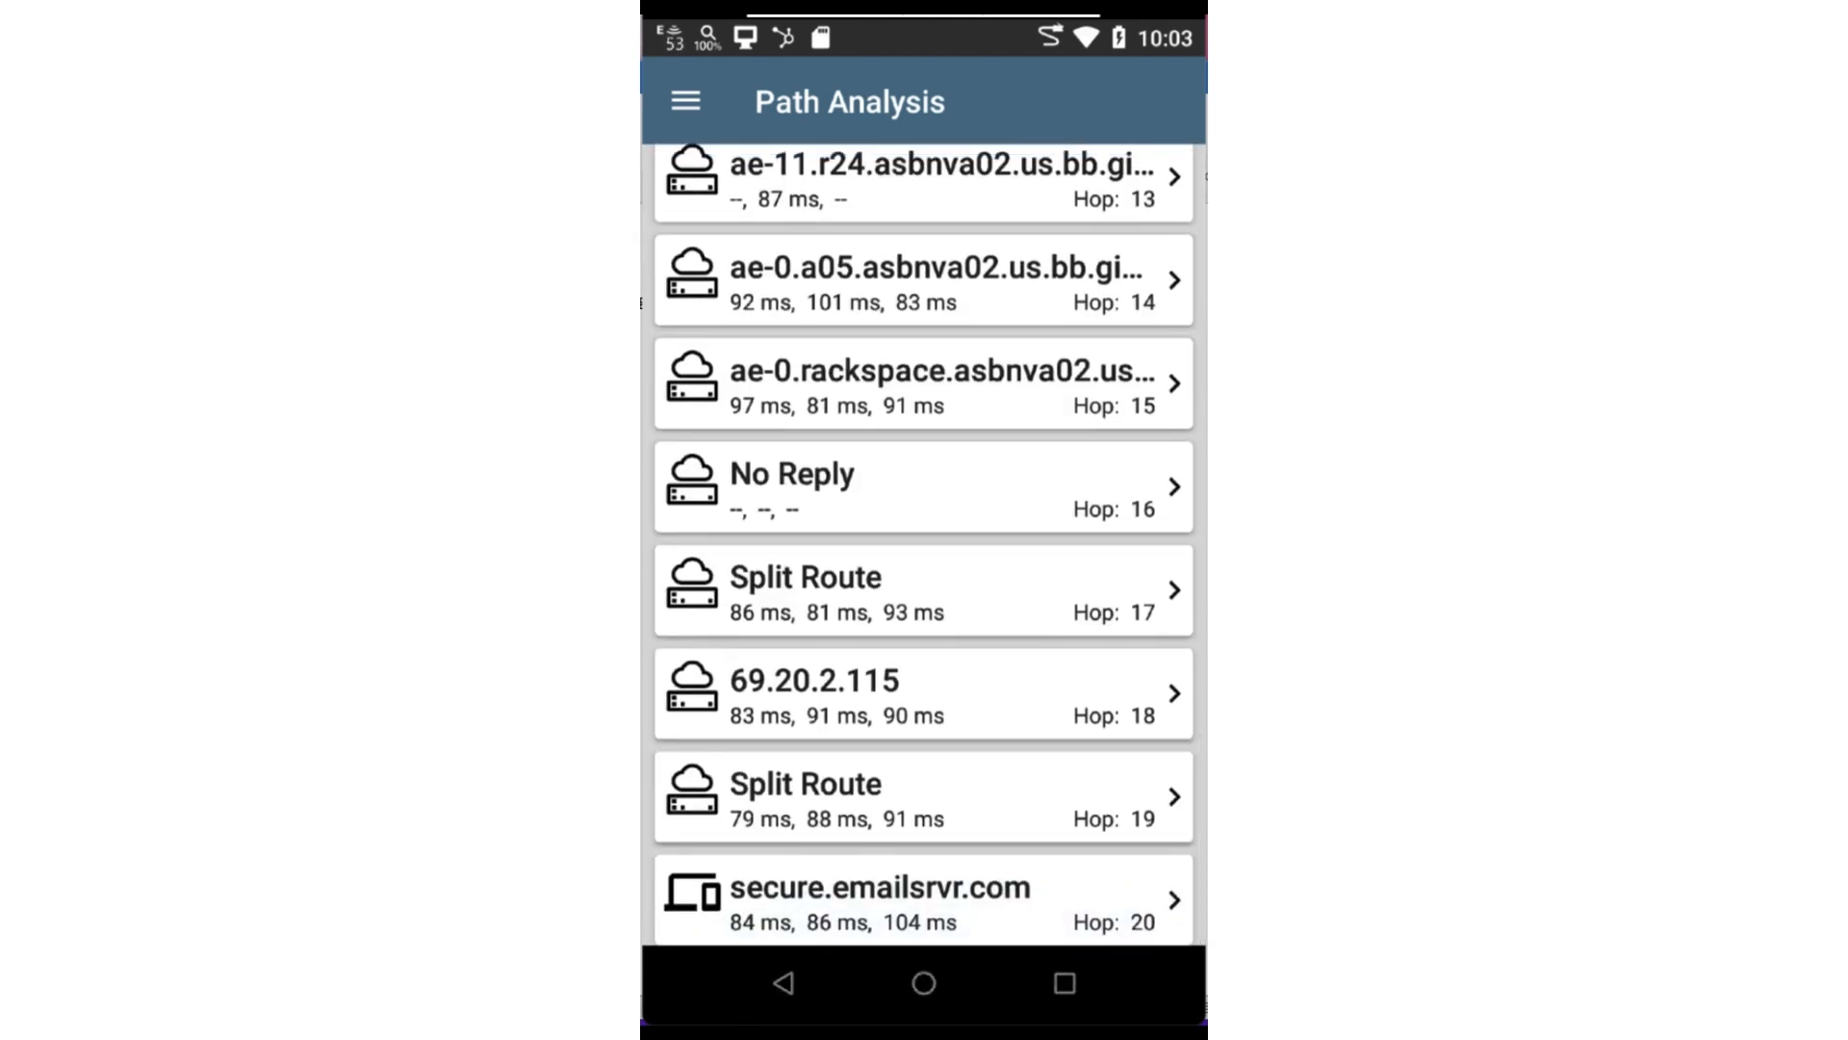
{"action": "left_click", "coordinate": [922, 899]}
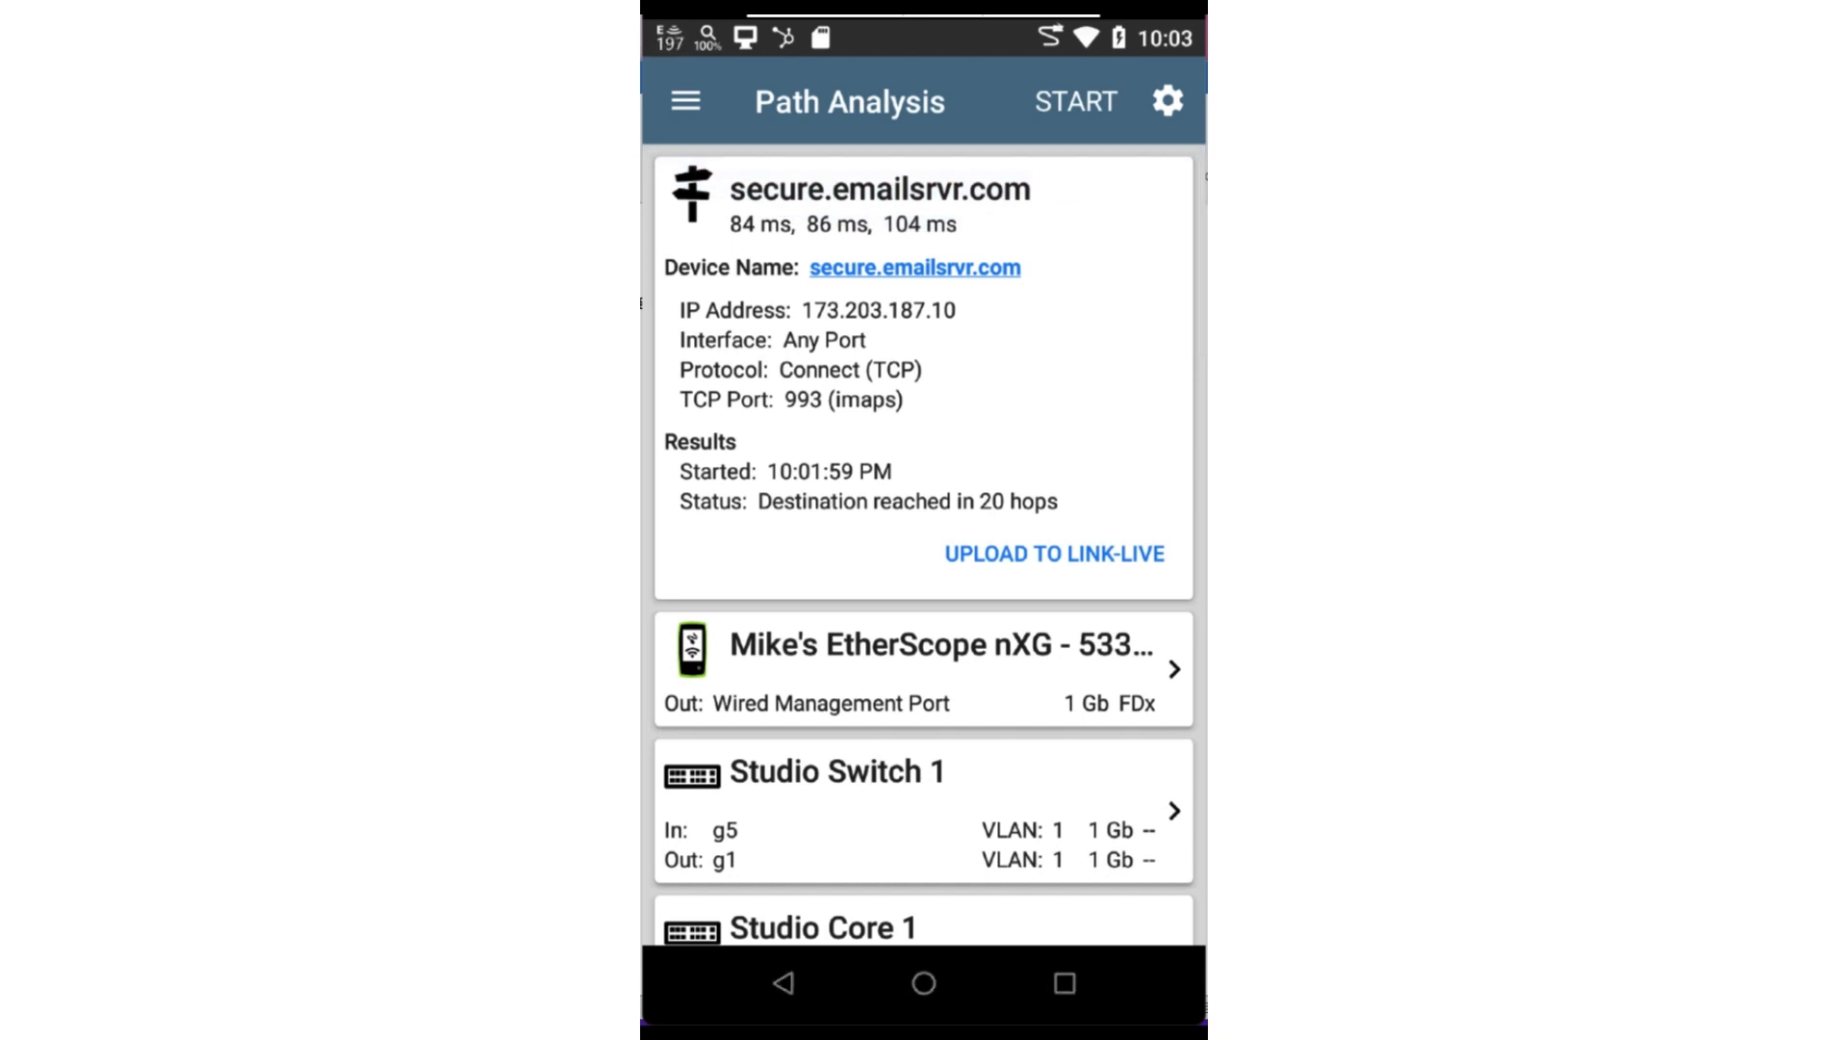
{"action": "left_click", "coordinate": [1054, 553]}
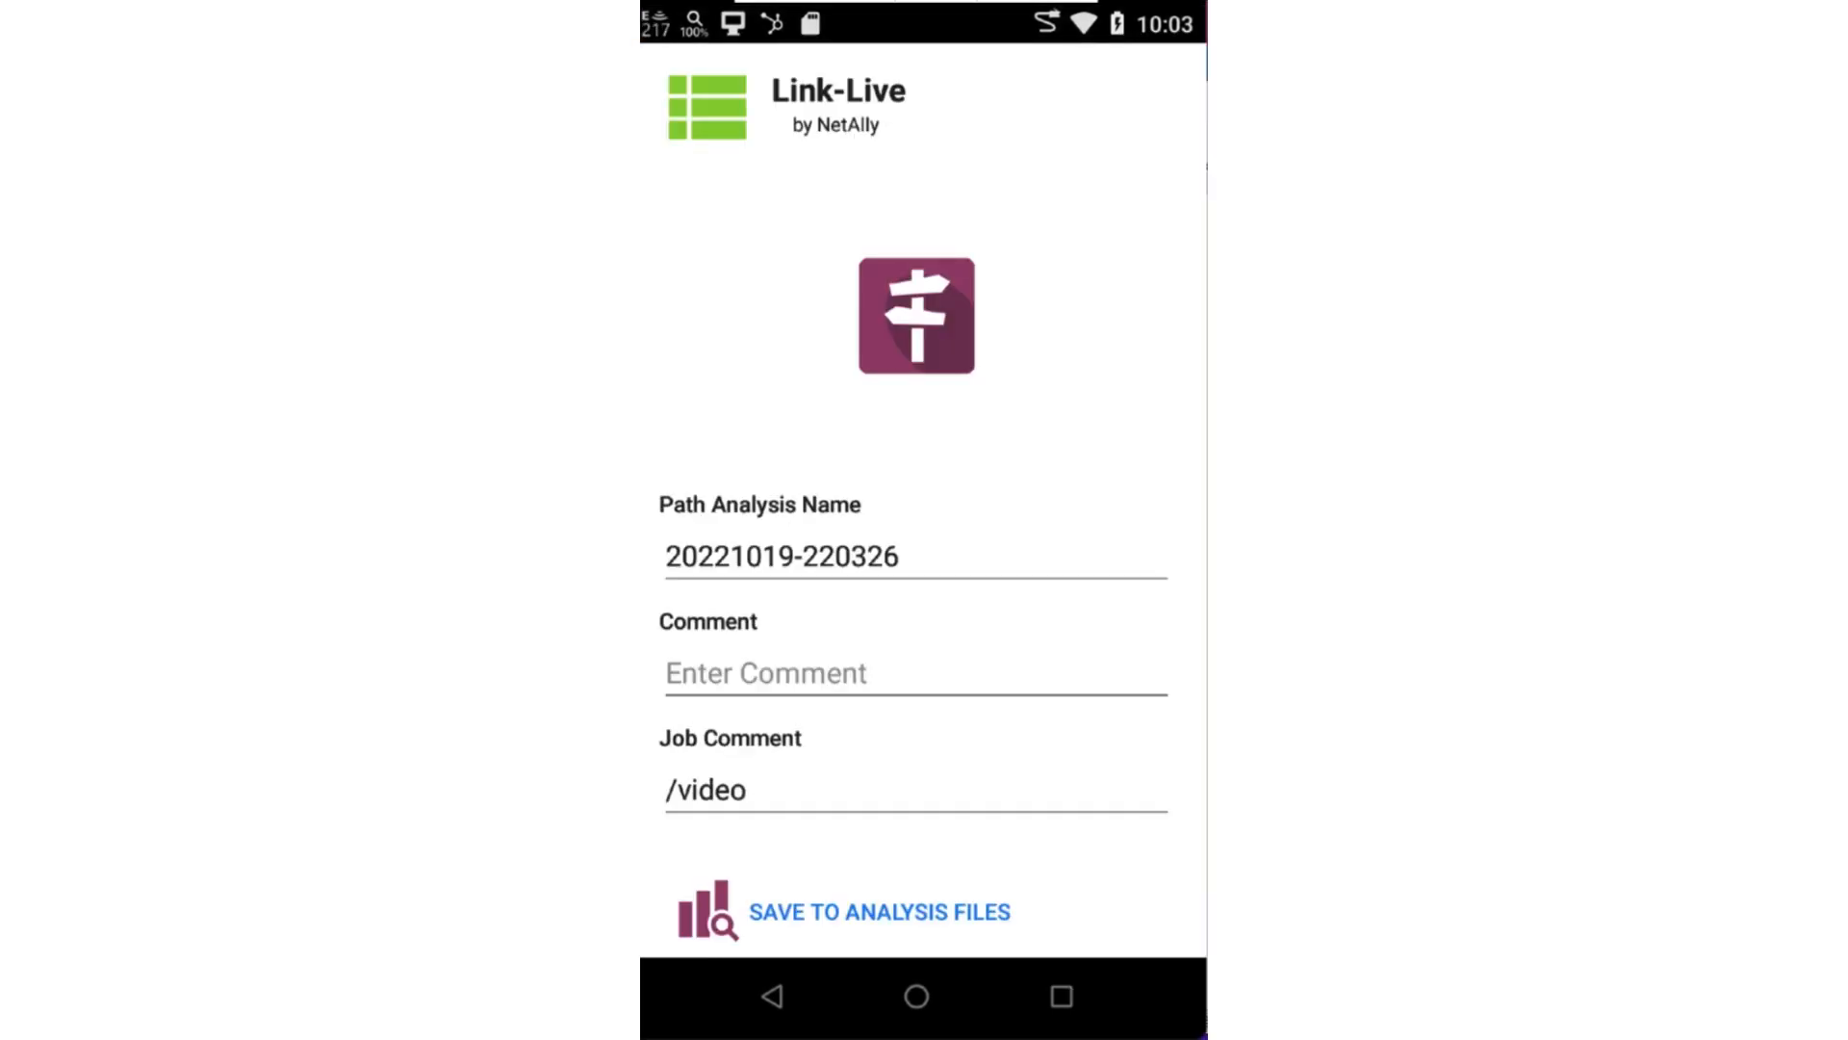